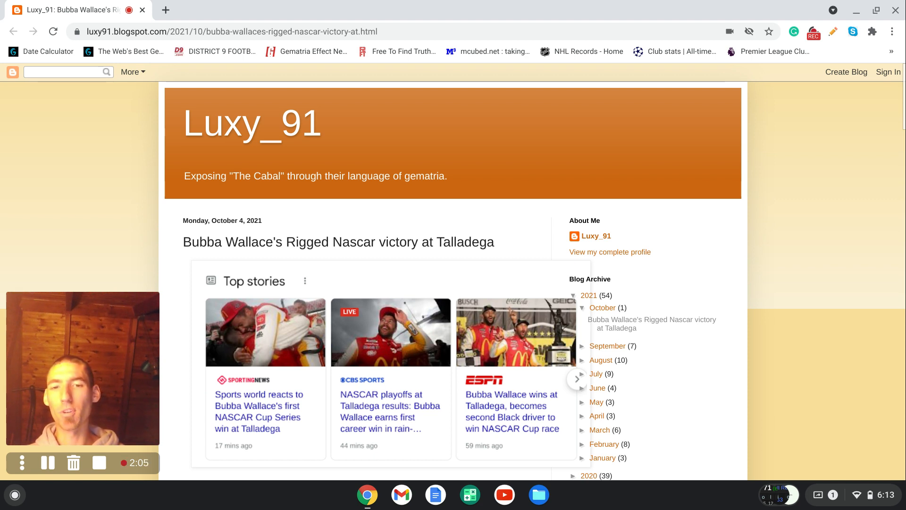
pyautogui.moveTo(509, 237)
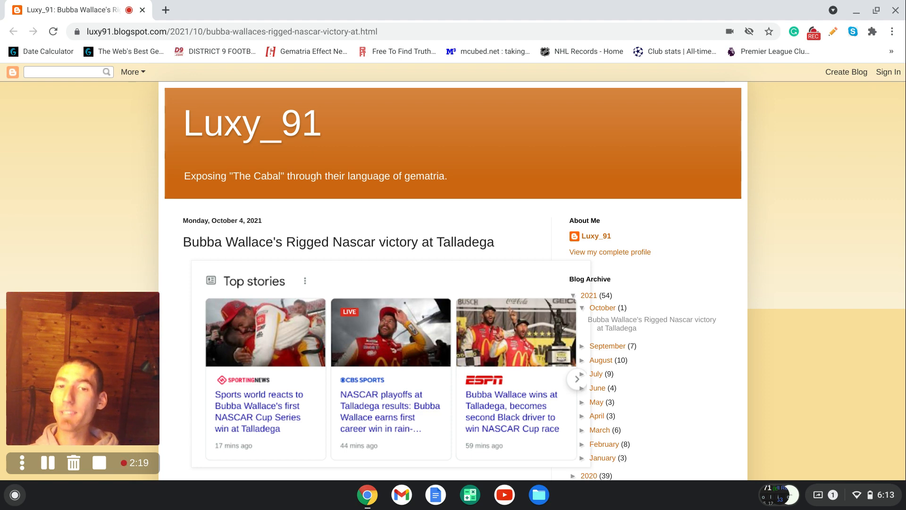
pyautogui.scroll(-3)
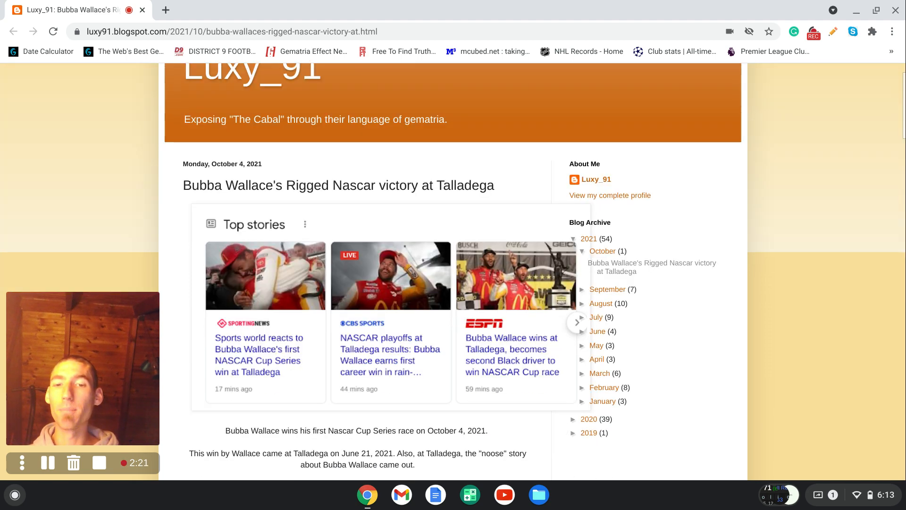
pyautogui.scroll(-3)
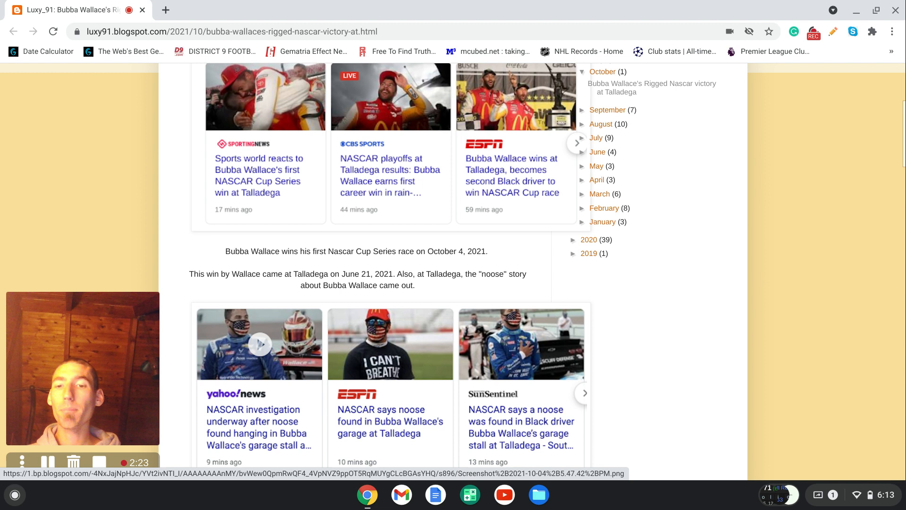
pyautogui.scroll(-3)
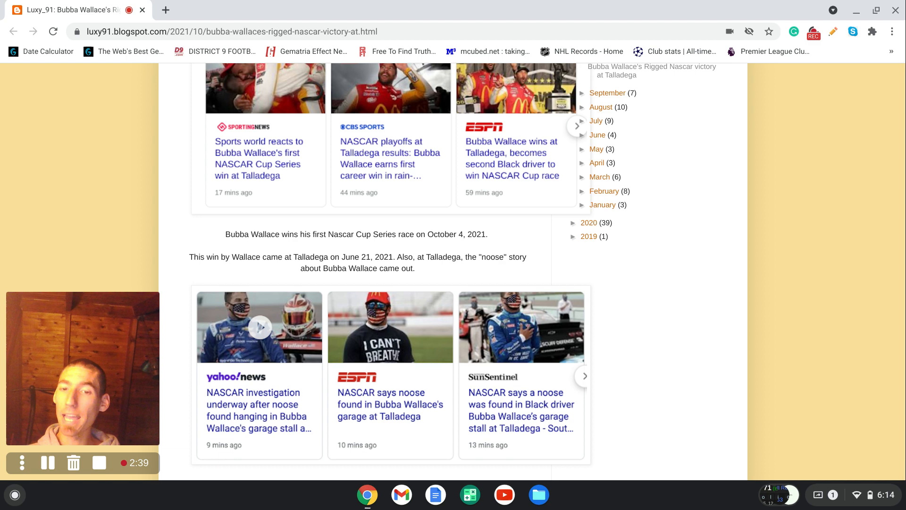
pyautogui.scroll(-3)
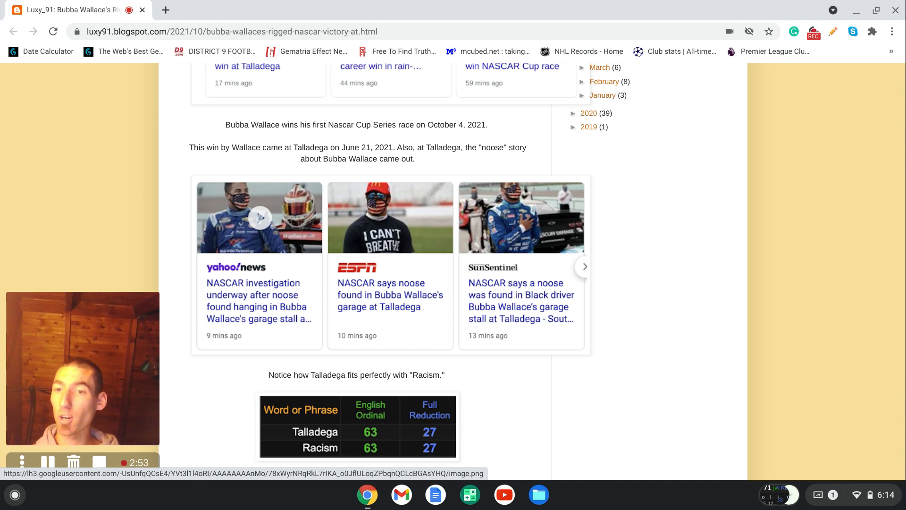
pyautogui.moveTo(381, 448)
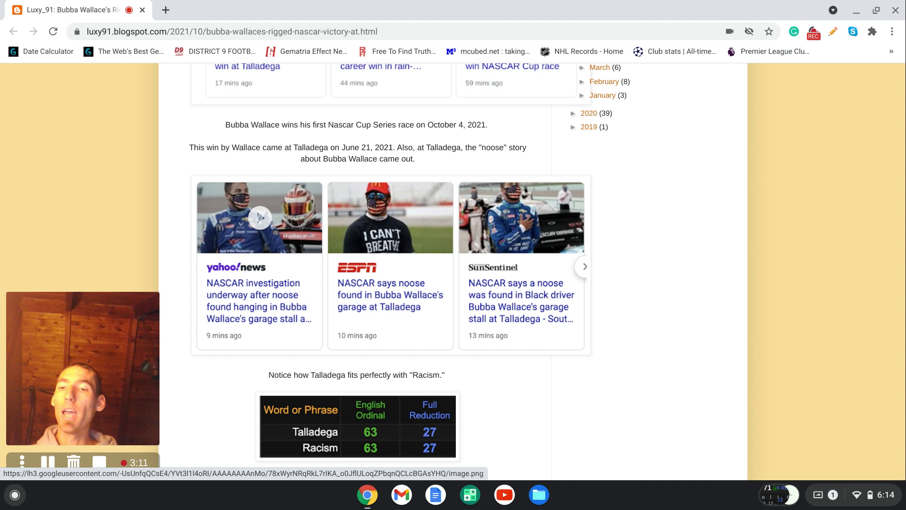
pyautogui.moveTo(457, 433)
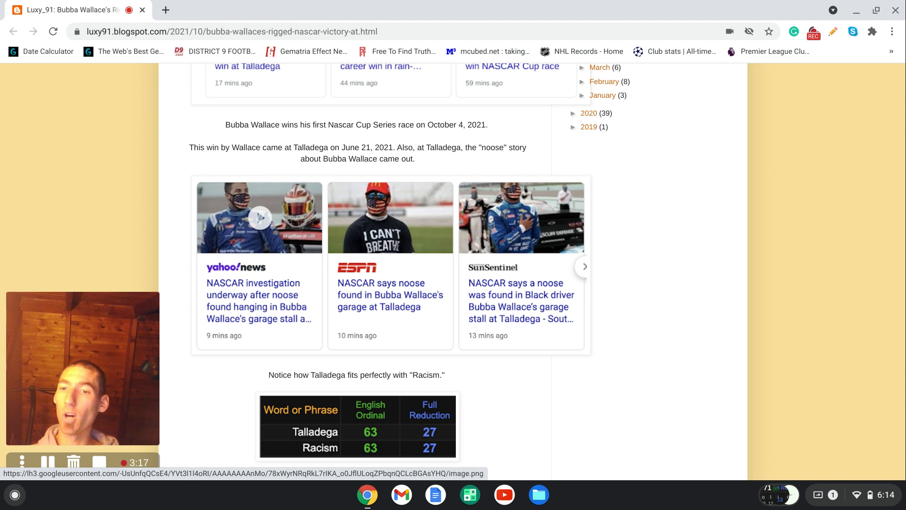
pyautogui.scroll(-3)
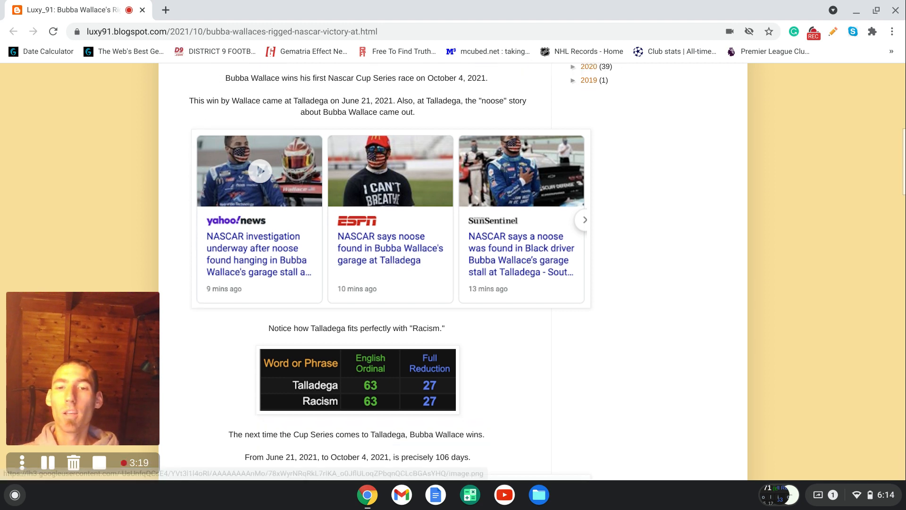
pyautogui.scroll(-3)
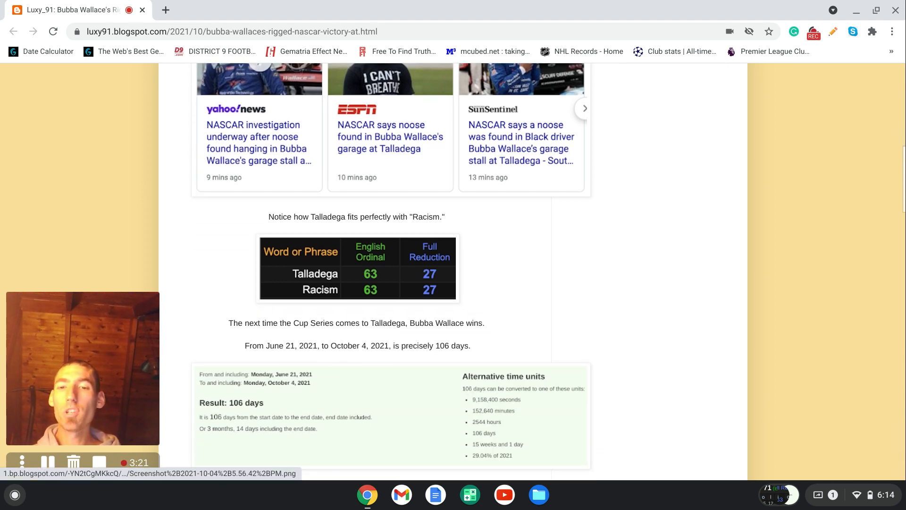
pyautogui.moveTo(294, 384)
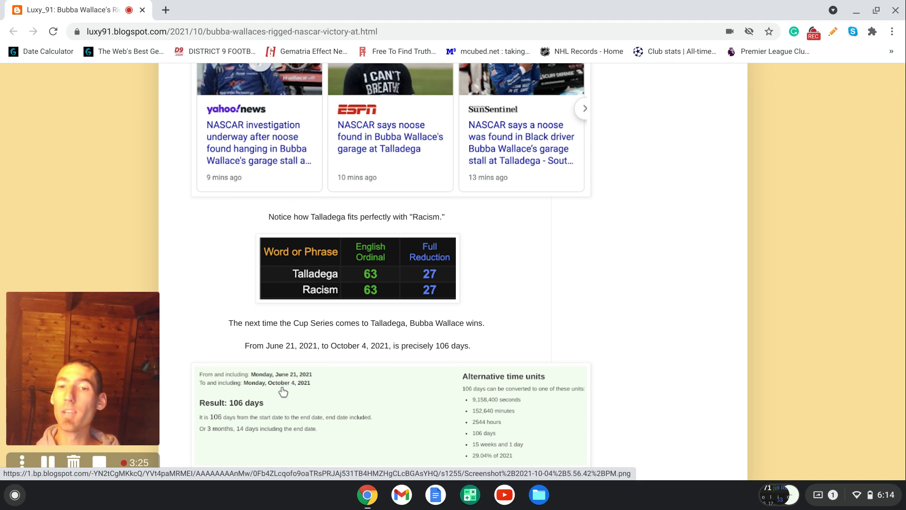
pyautogui.moveTo(303, 393)
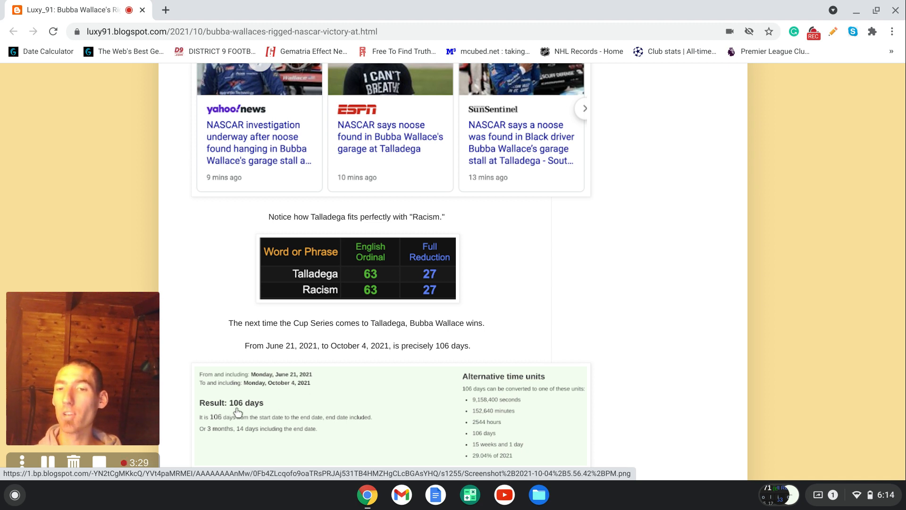
pyautogui.moveTo(421, 369)
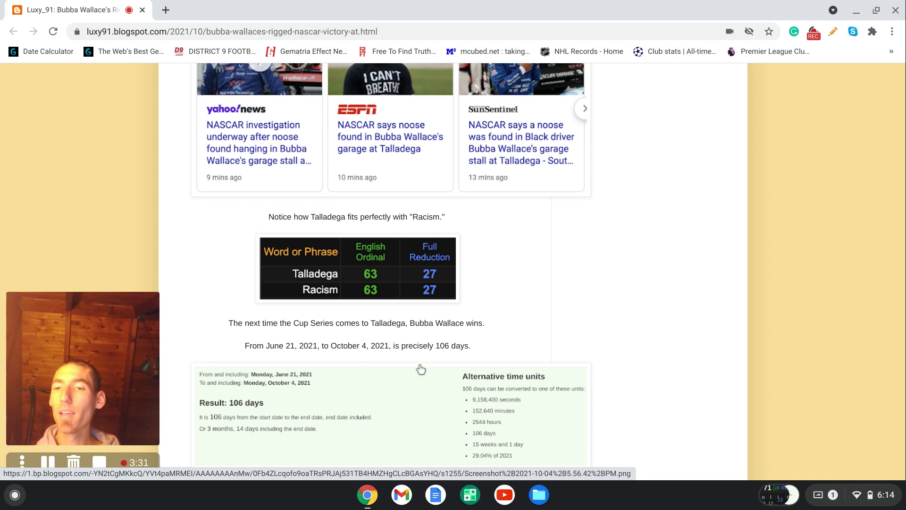
pyautogui.scroll(-3)
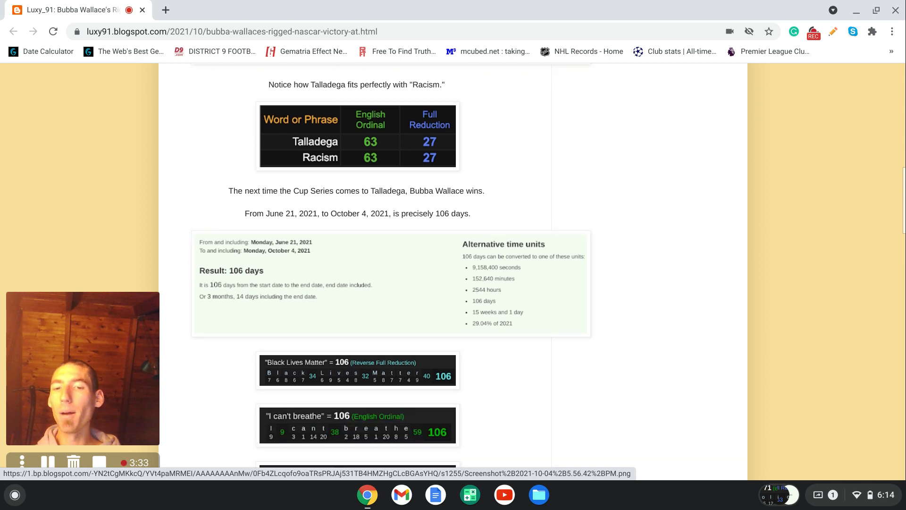
pyautogui.scroll(-3)
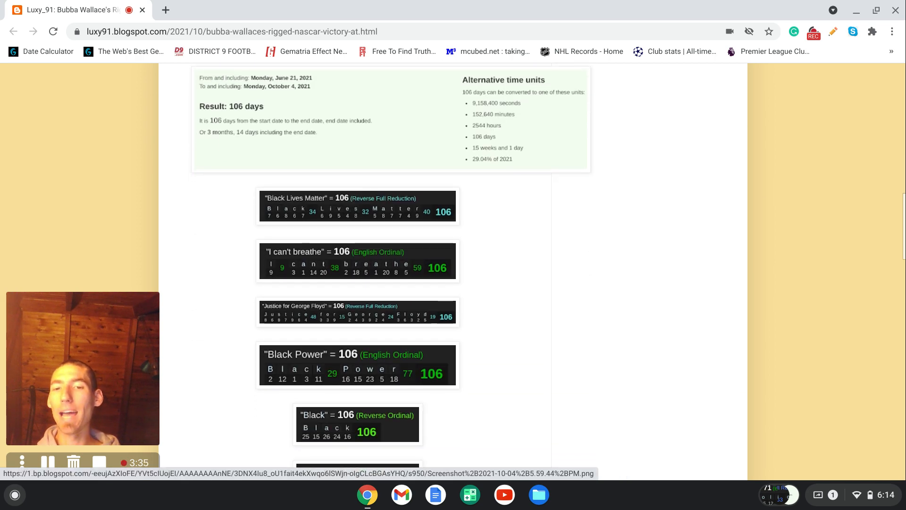
pyautogui.scroll(-3)
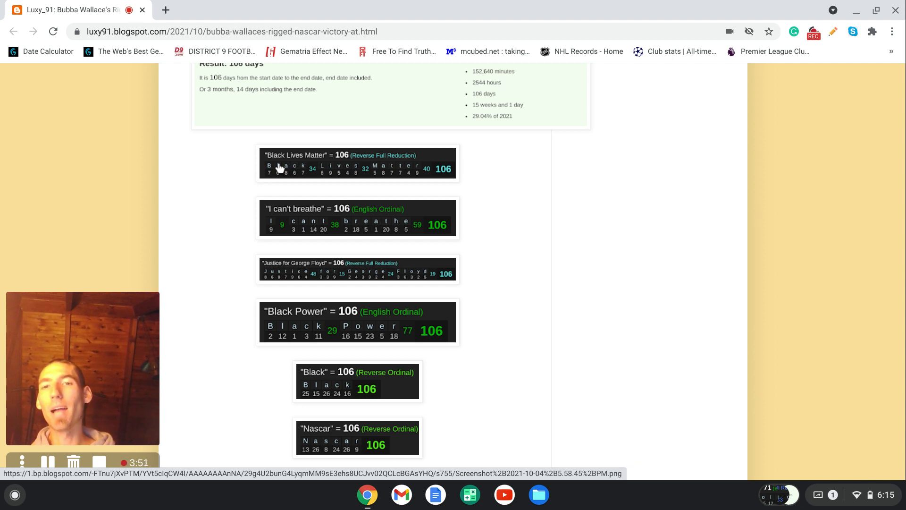
pyautogui.moveTo(291, 216)
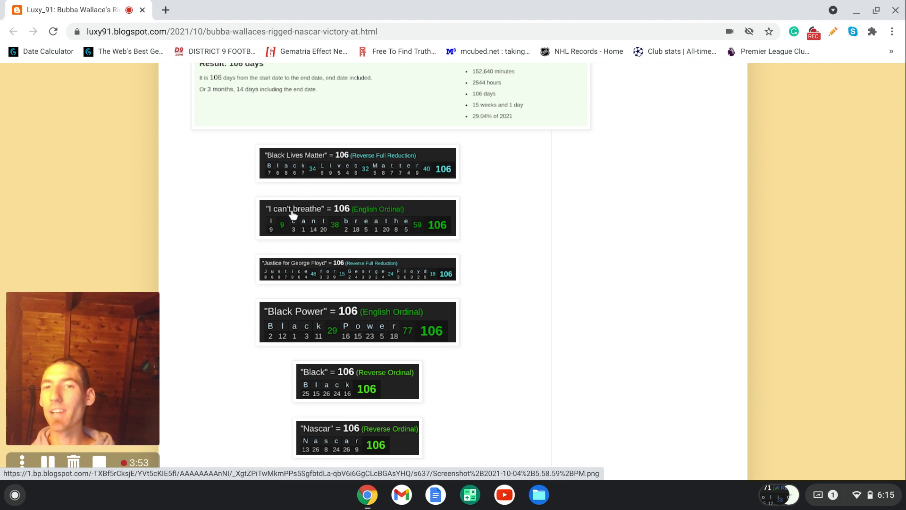
pyautogui.moveTo(288, 273)
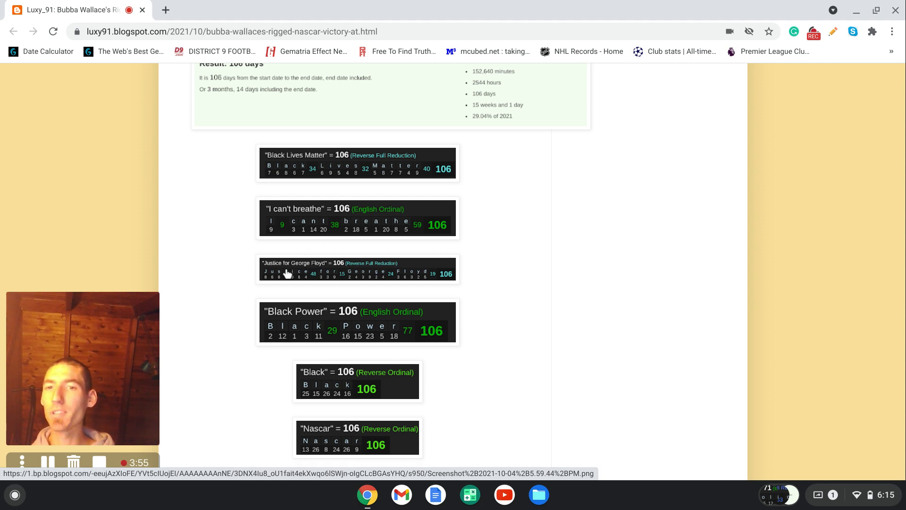
pyautogui.moveTo(341, 277)
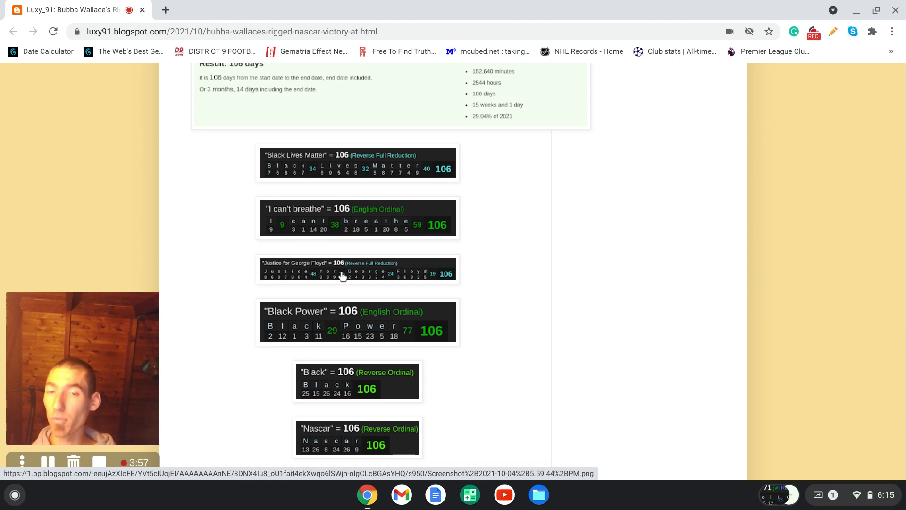
pyautogui.moveTo(309, 330)
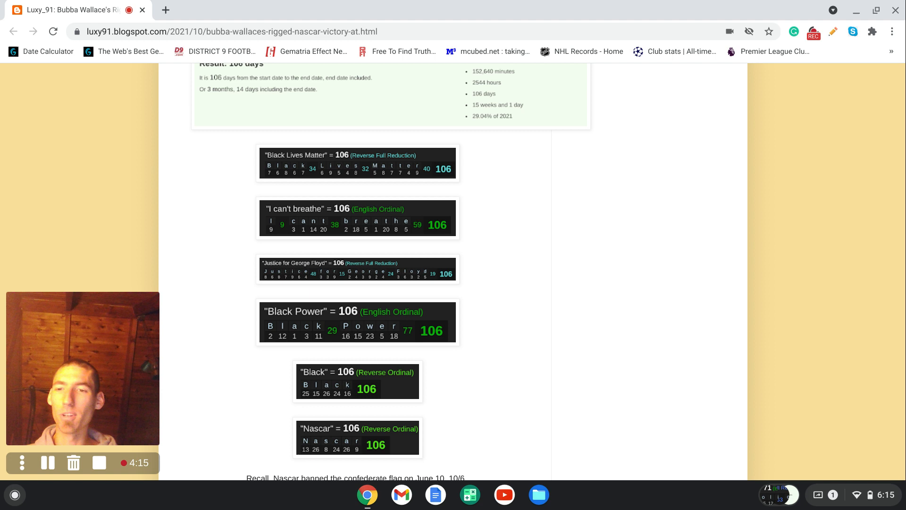
pyautogui.scroll(-3)
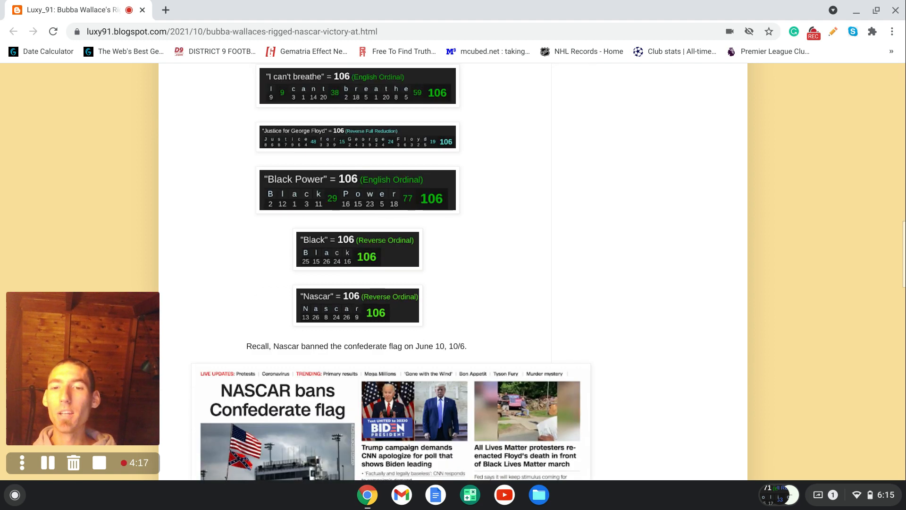
pyautogui.scroll(-3)
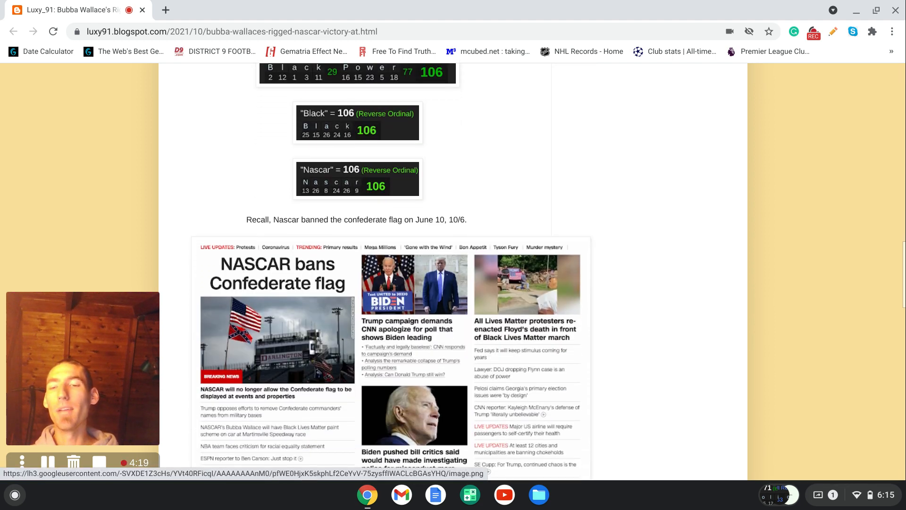
pyautogui.scroll(-3)
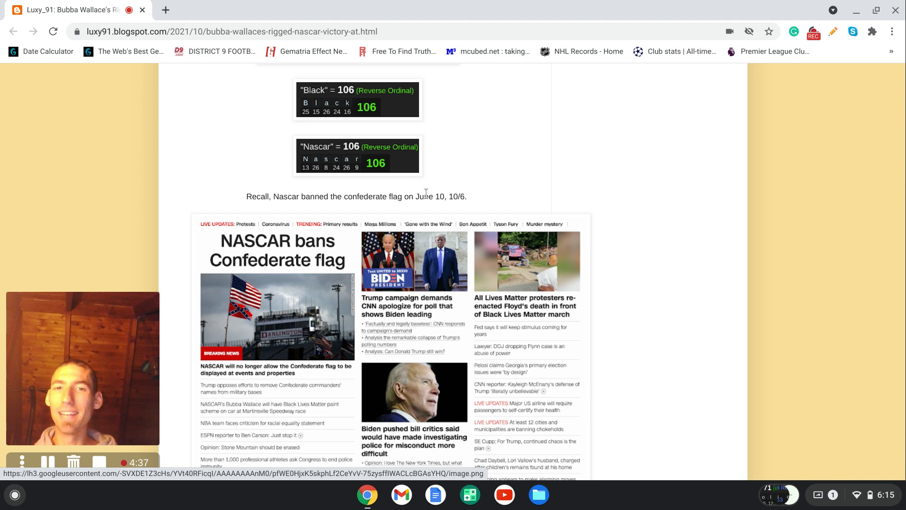
pyautogui.moveTo(483, 204)
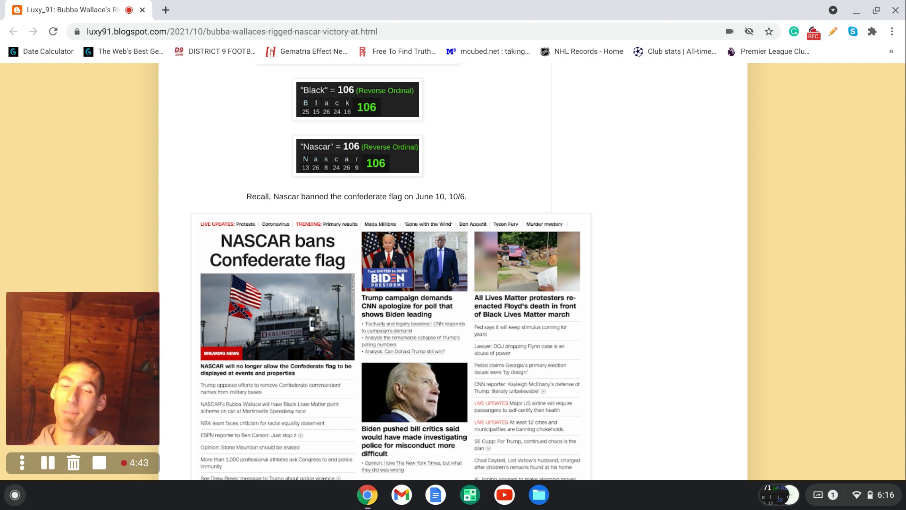
pyautogui.scroll(-3)
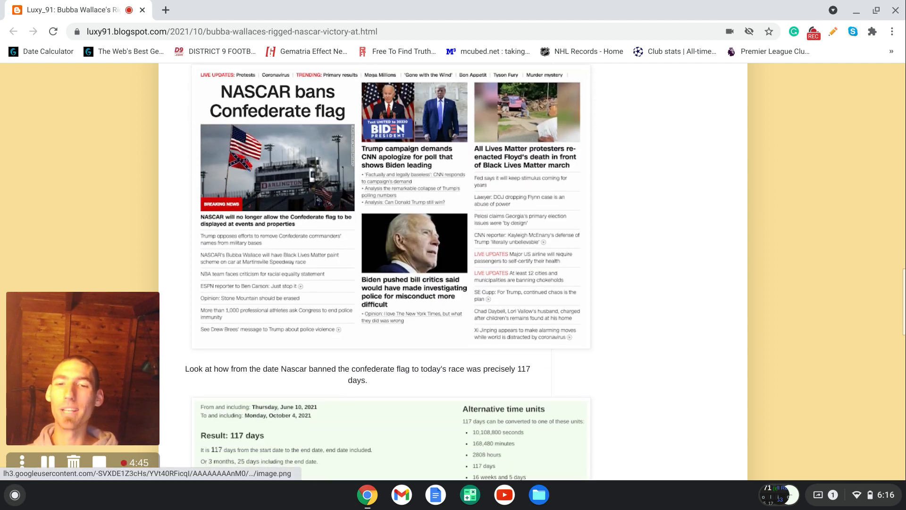
pyautogui.scroll(-3)
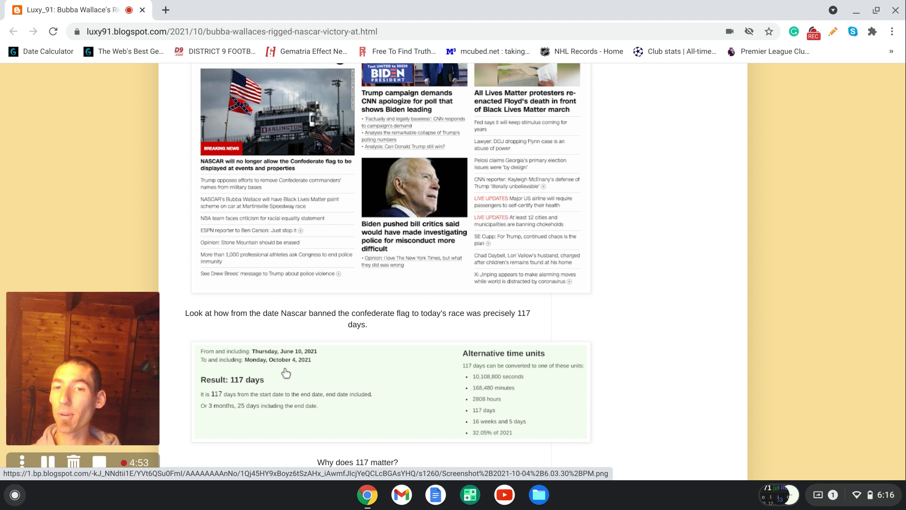
pyautogui.moveTo(308, 374)
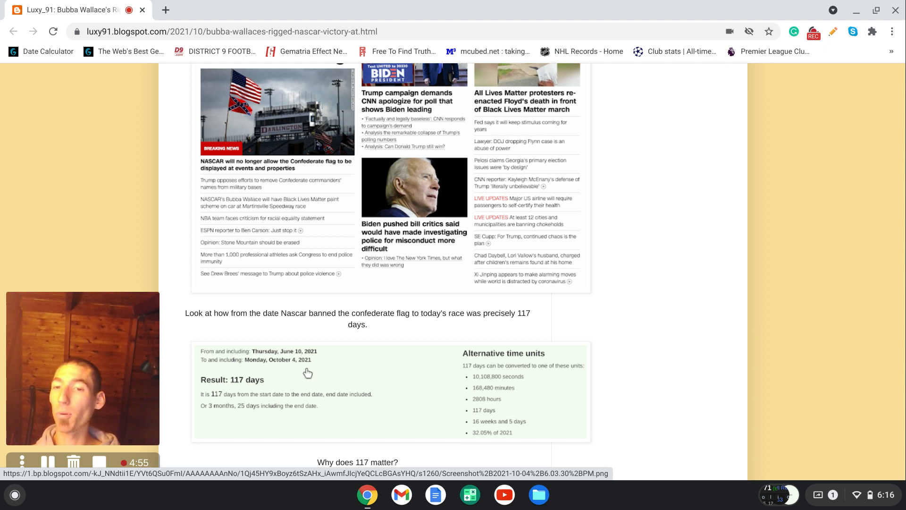
pyautogui.moveTo(241, 397)
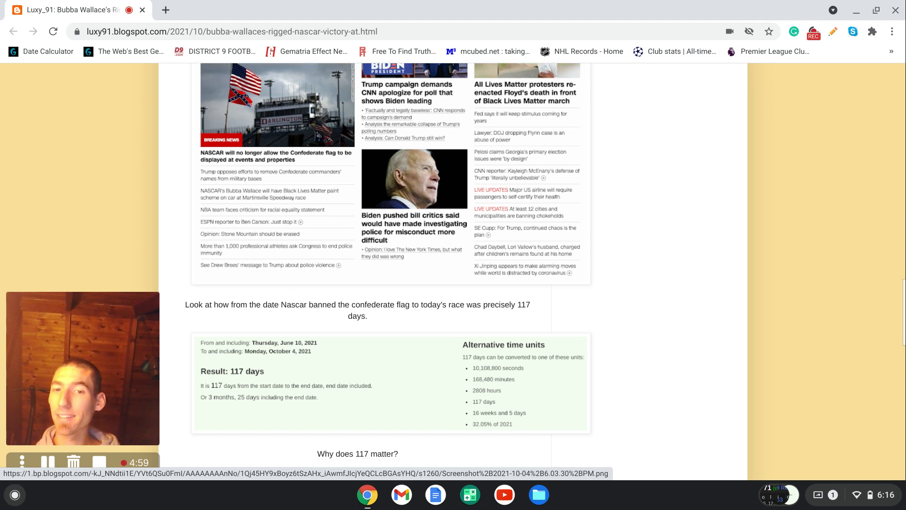
pyautogui.scroll(-3)
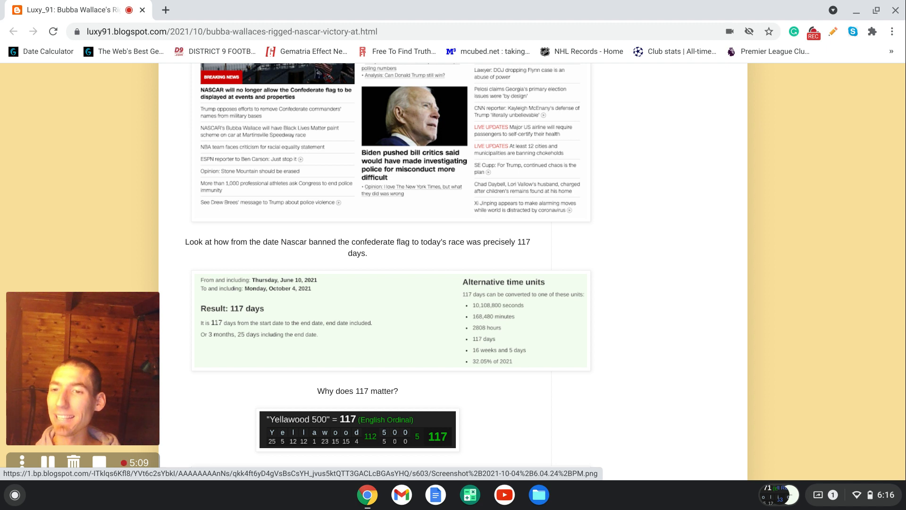
pyautogui.scroll(-3)
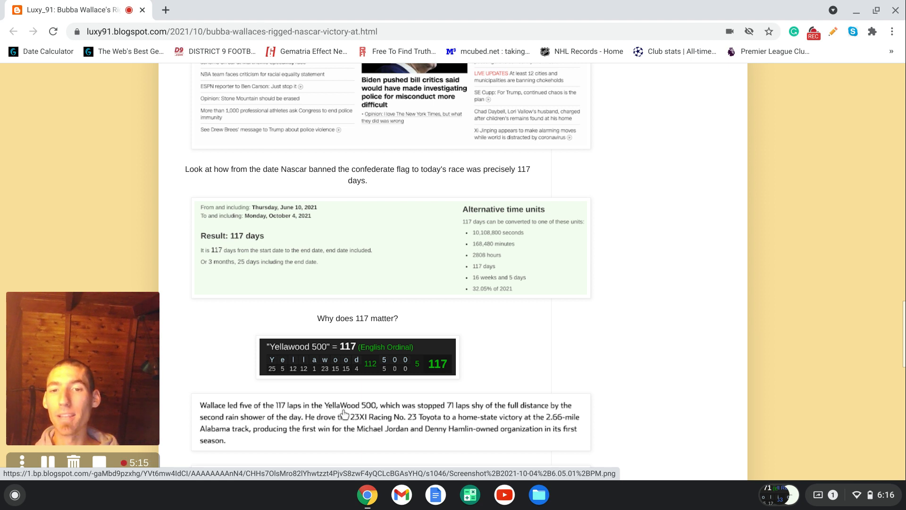
pyautogui.moveTo(416, 414)
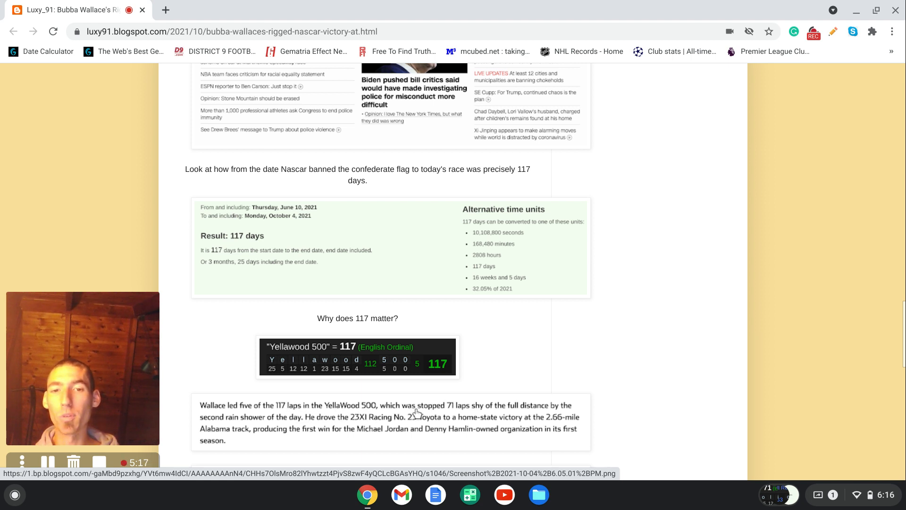
pyautogui.moveTo(455, 413)
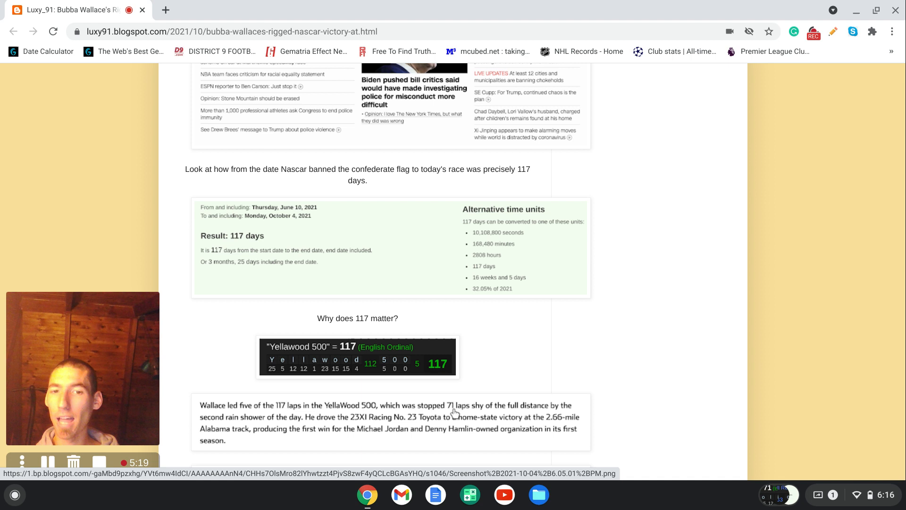
pyautogui.moveTo(364, 429)
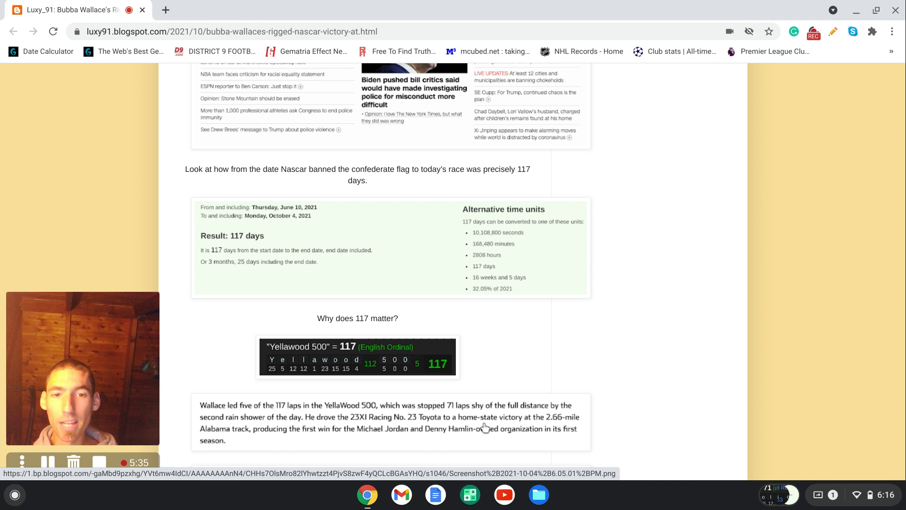
pyautogui.moveTo(338, 456)
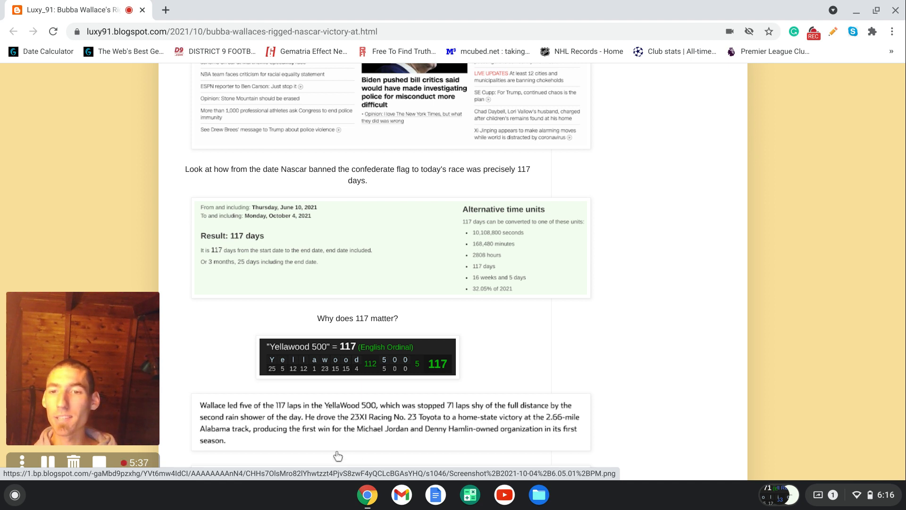
pyautogui.moveTo(246, 437)
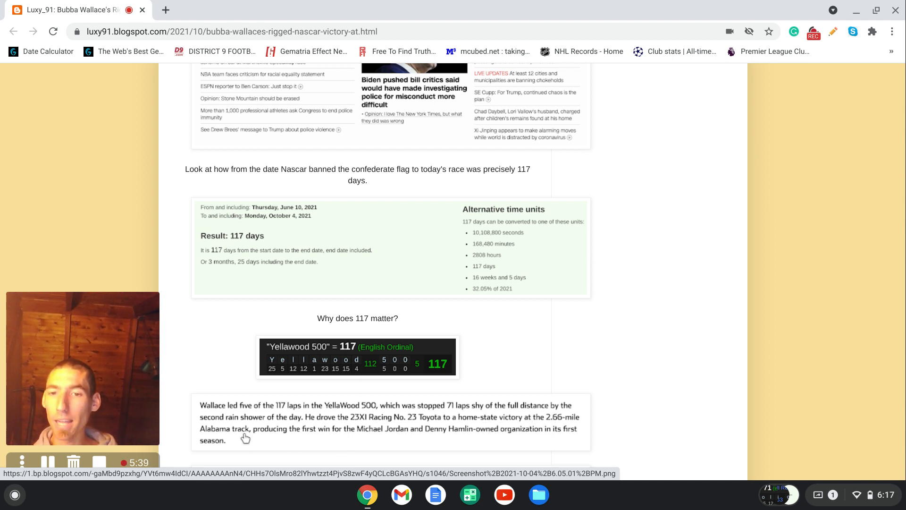
pyautogui.moveTo(339, 434)
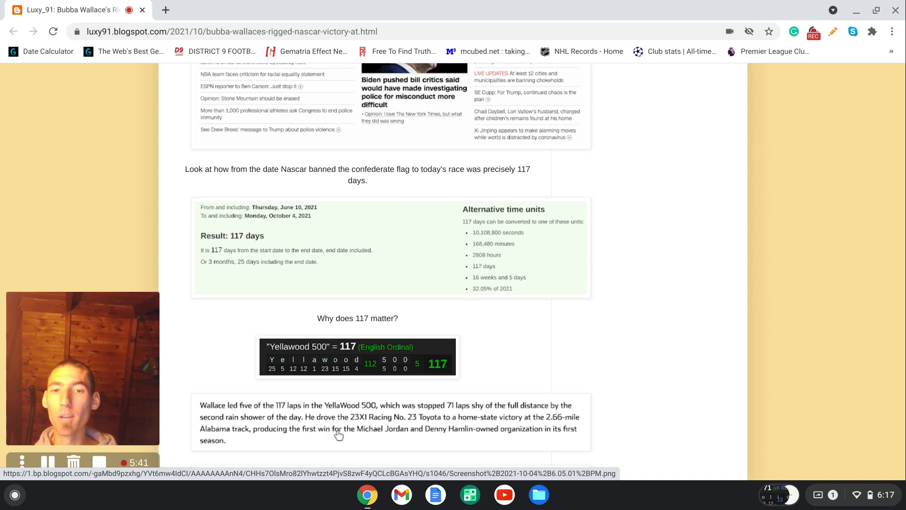
pyautogui.moveTo(509, 434)
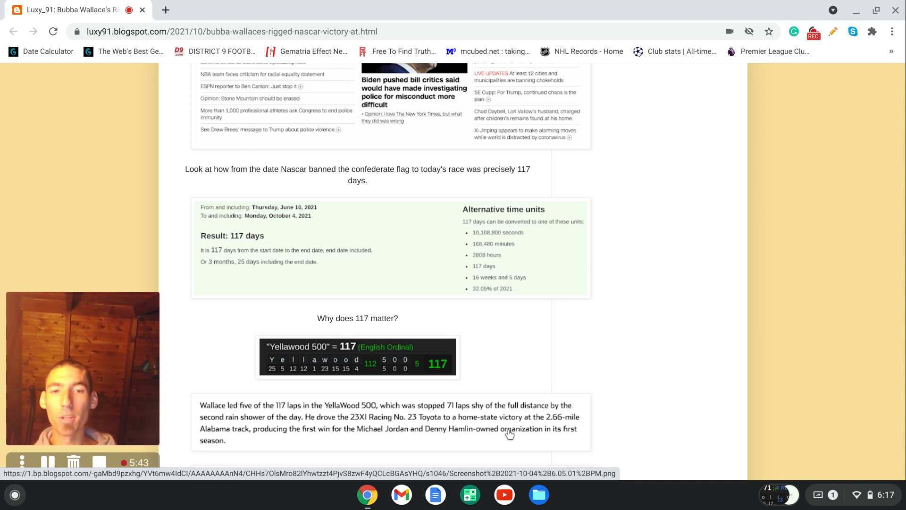
pyautogui.scroll(-3)
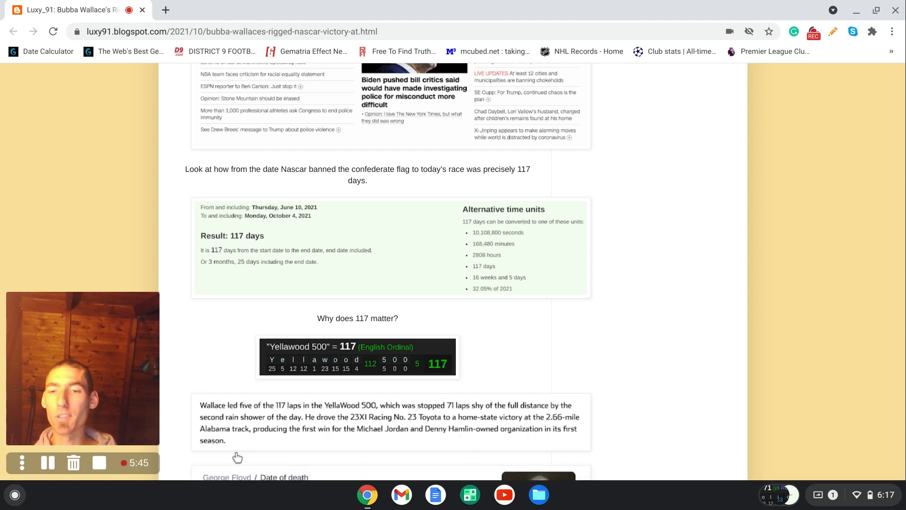
pyautogui.moveTo(457, 442)
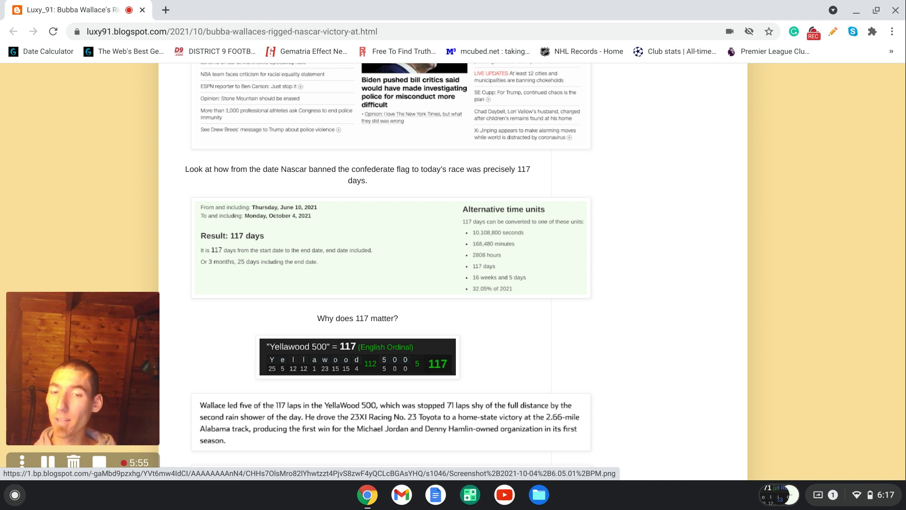
pyautogui.scroll(-3)
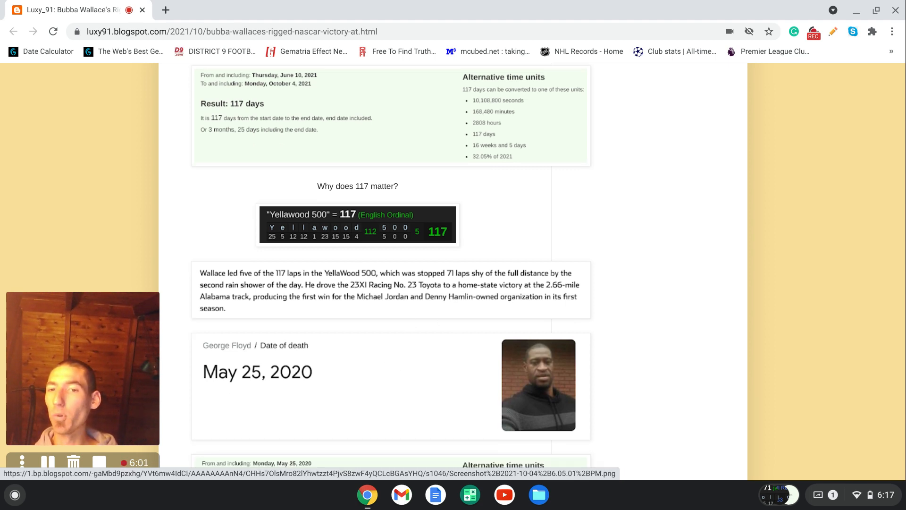
pyautogui.moveTo(231, 361)
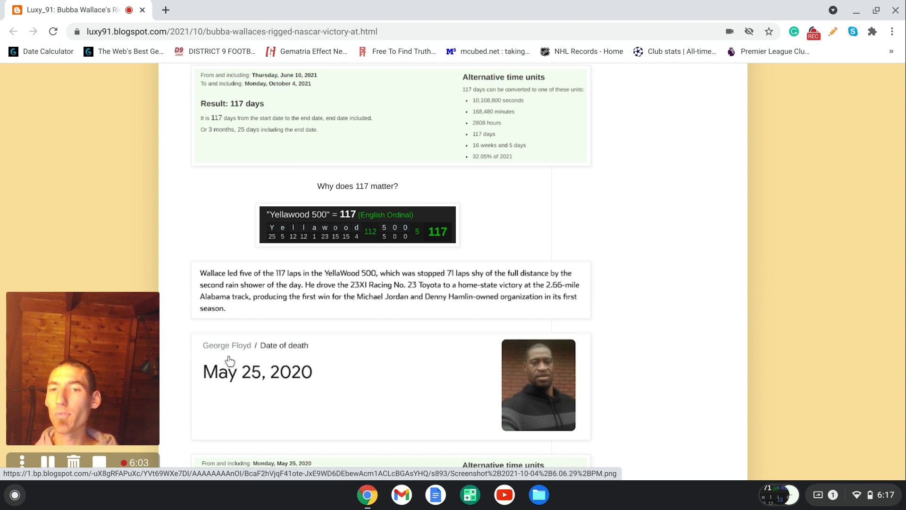
pyautogui.moveTo(268, 393)
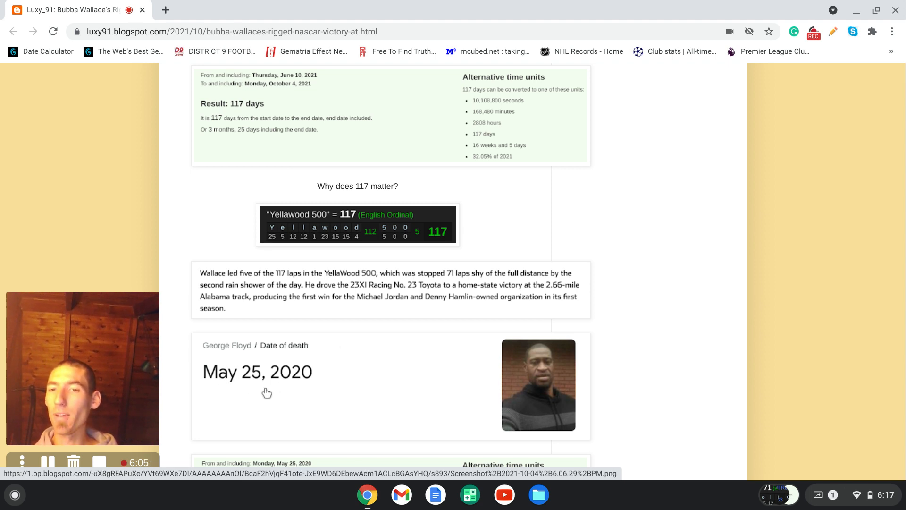
pyautogui.scroll(-3)
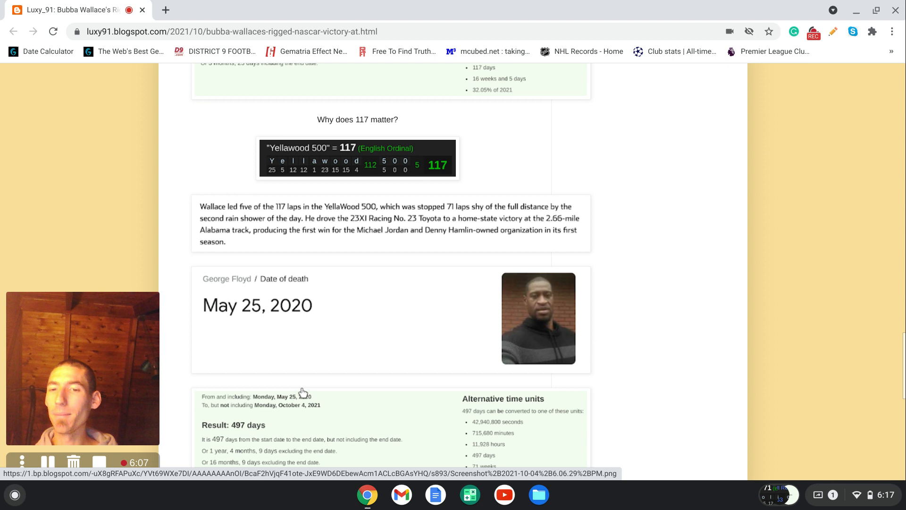
pyautogui.scroll(-3)
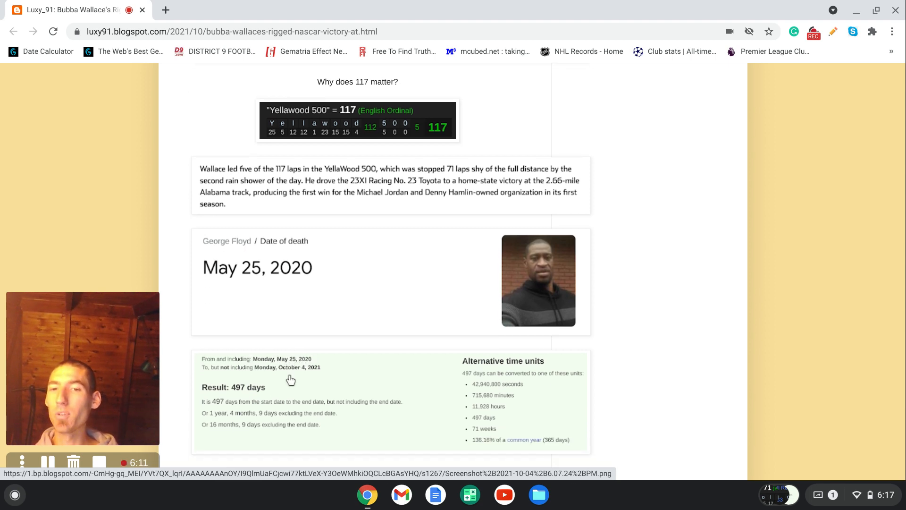
pyautogui.moveTo(315, 377)
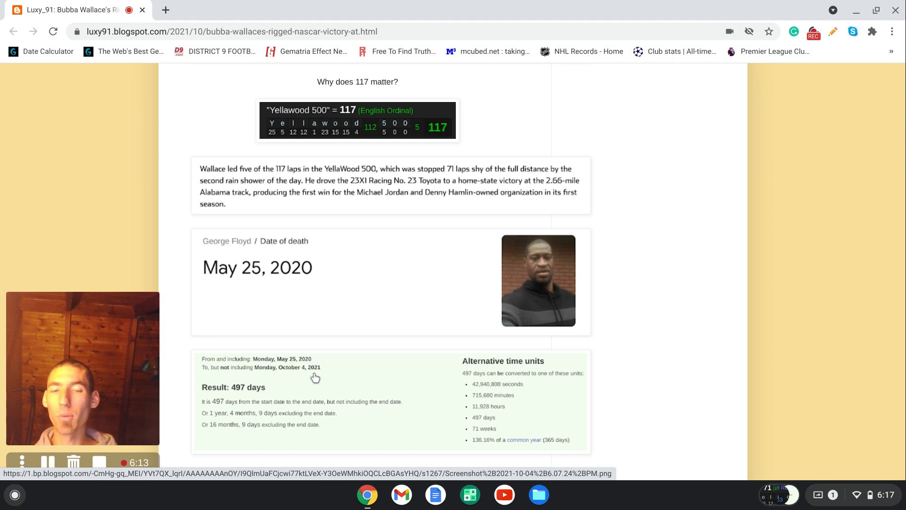
pyautogui.moveTo(480, 440)
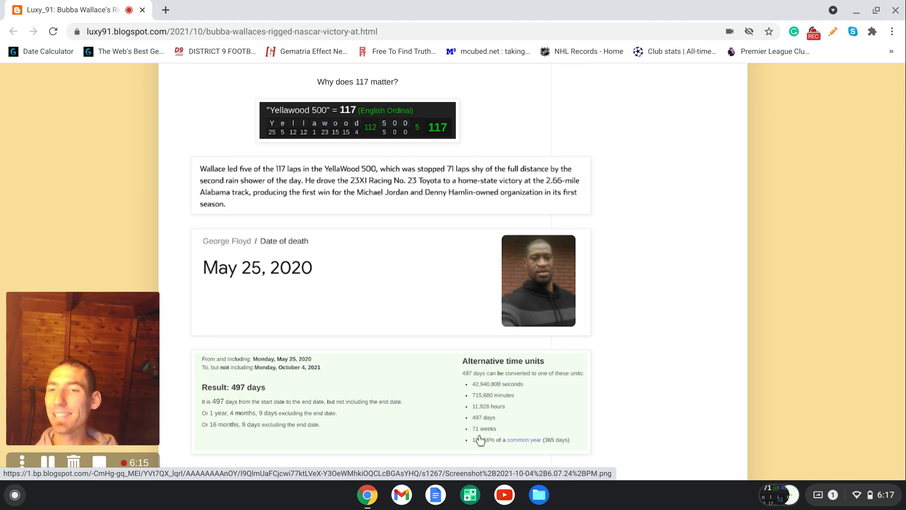
pyautogui.scroll(-3)
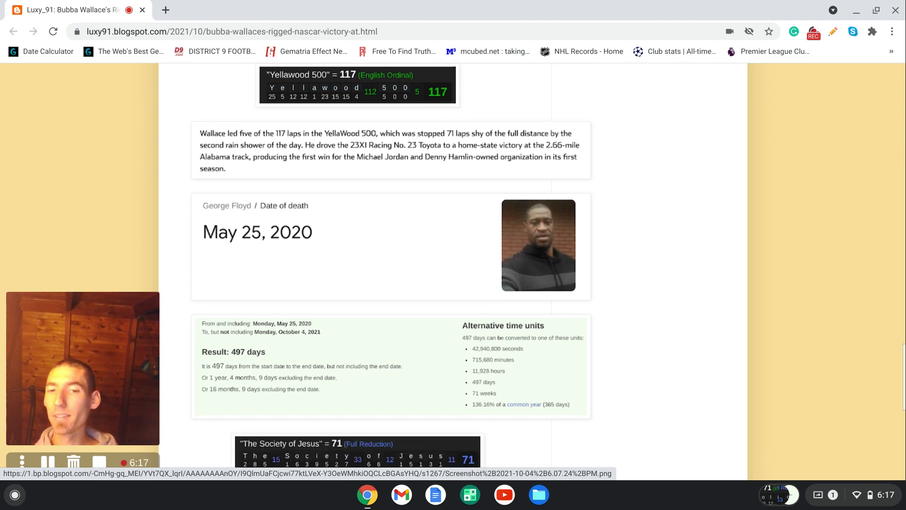
pyautogui.scroll(-3)
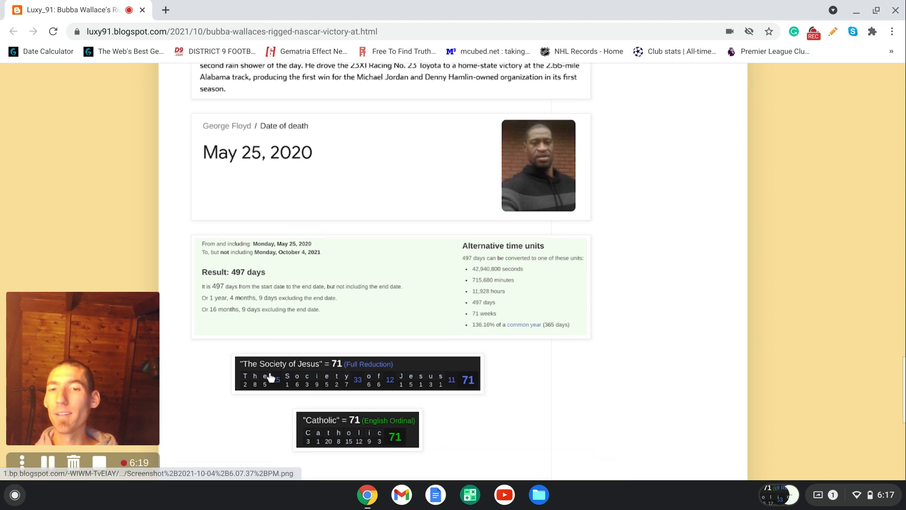
pyautogui.moveTo(306, 377)
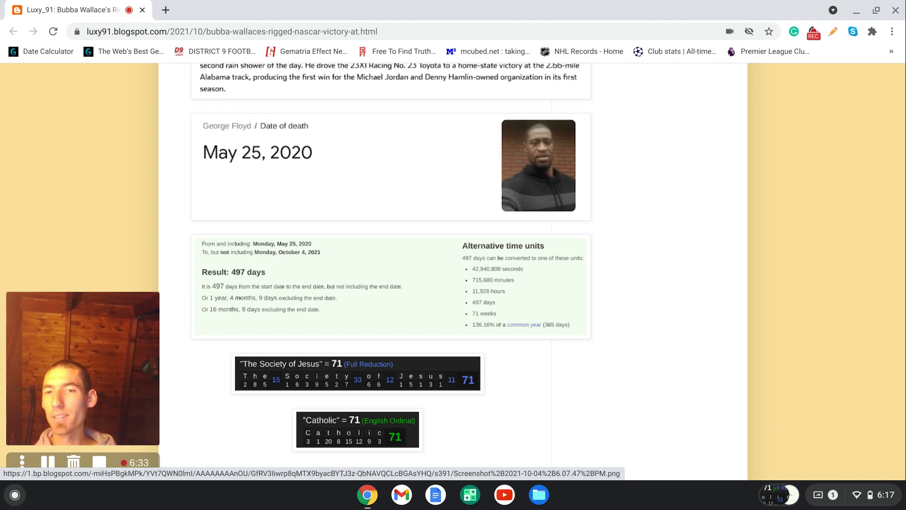
pyautogui.scroll(3)
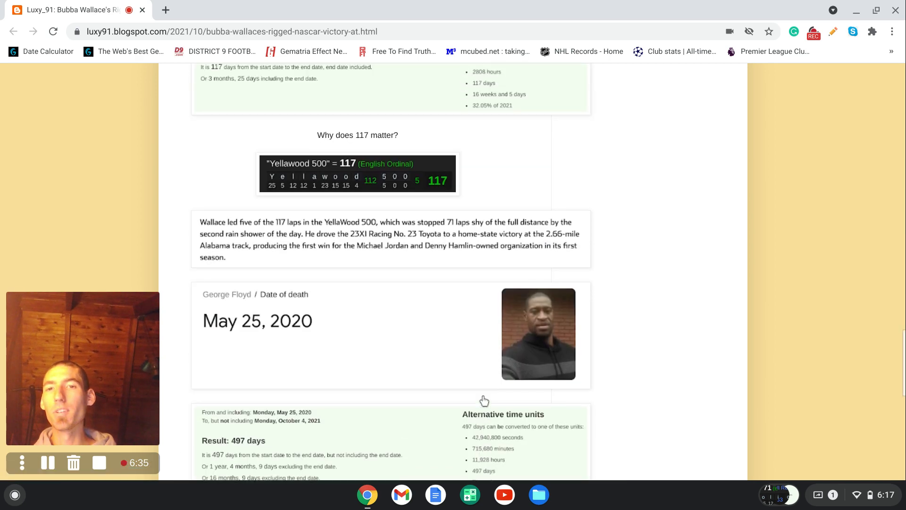
pyautogui.scroll(3)
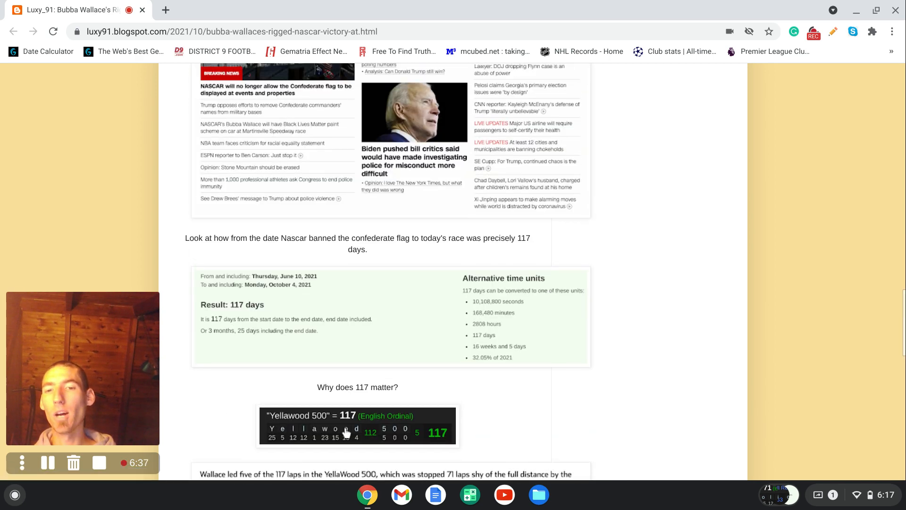
pyautogui.scroll(-3)
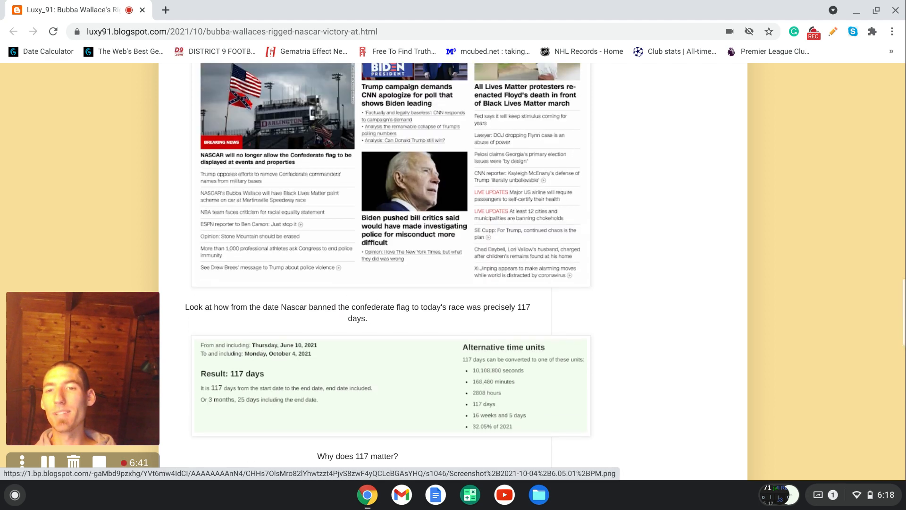
pyautogui.scroll(-3)
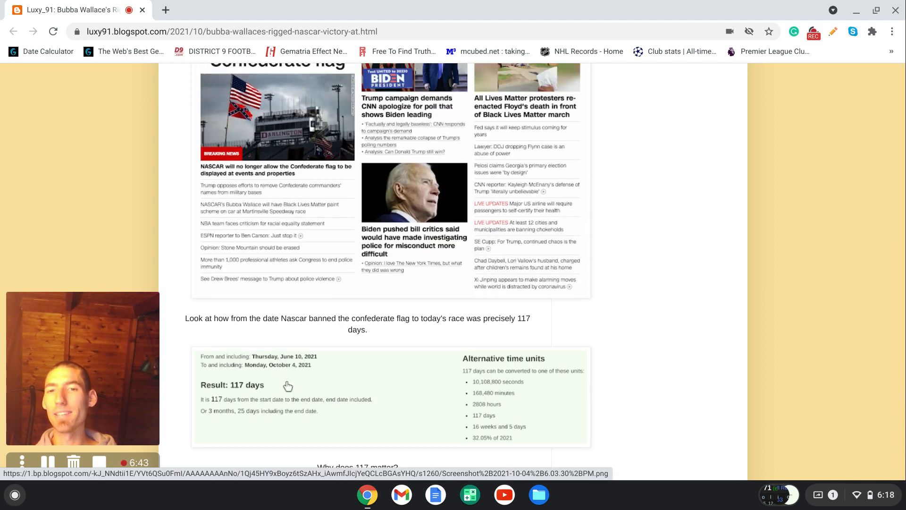
pyautogui.scroll(3)
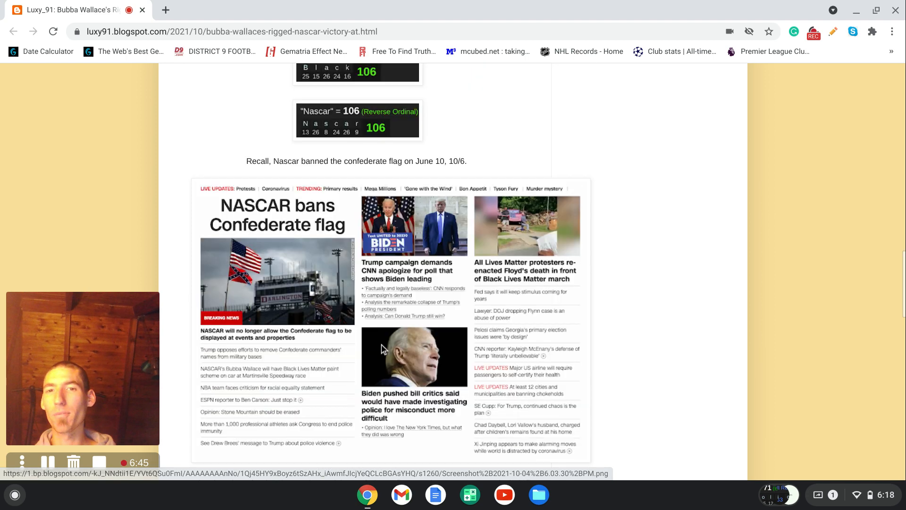
pyautogui.scroll(3)
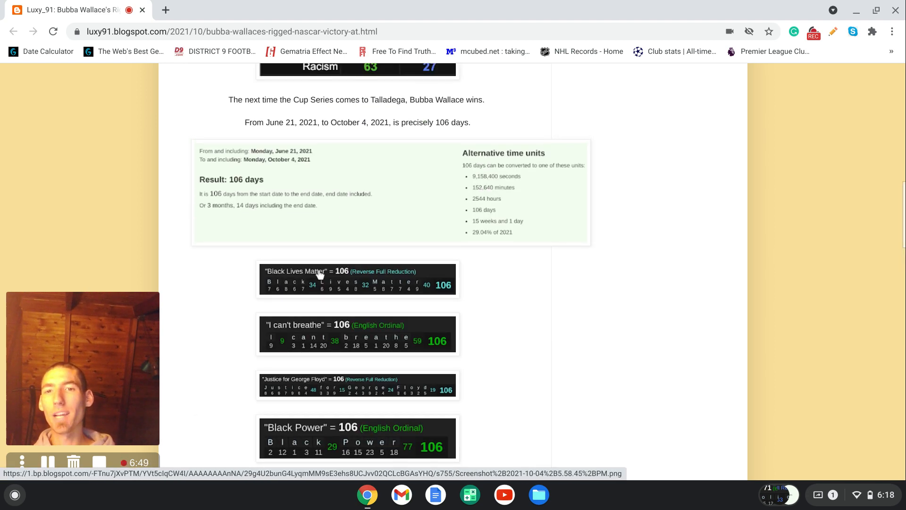
pyautogui.scroll(3)
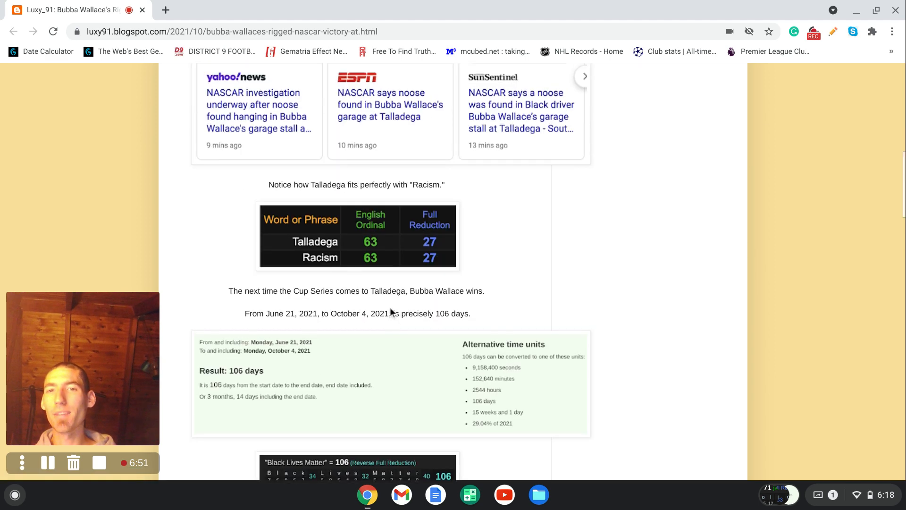
pyautogui.scroll(3)
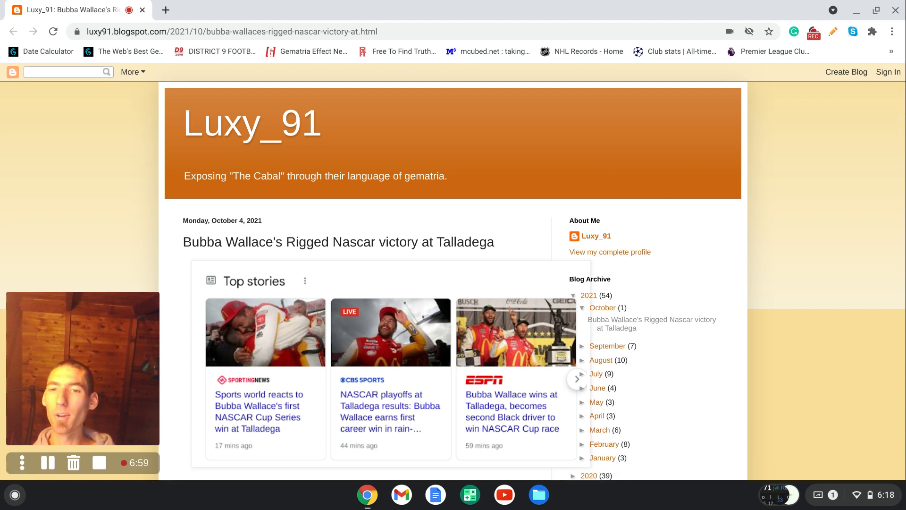
pyautogui.moveTo(822, 151)
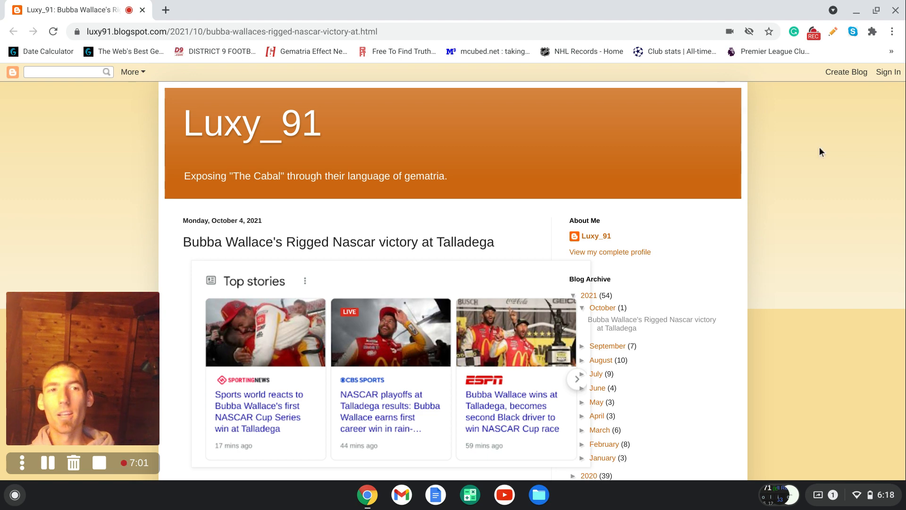